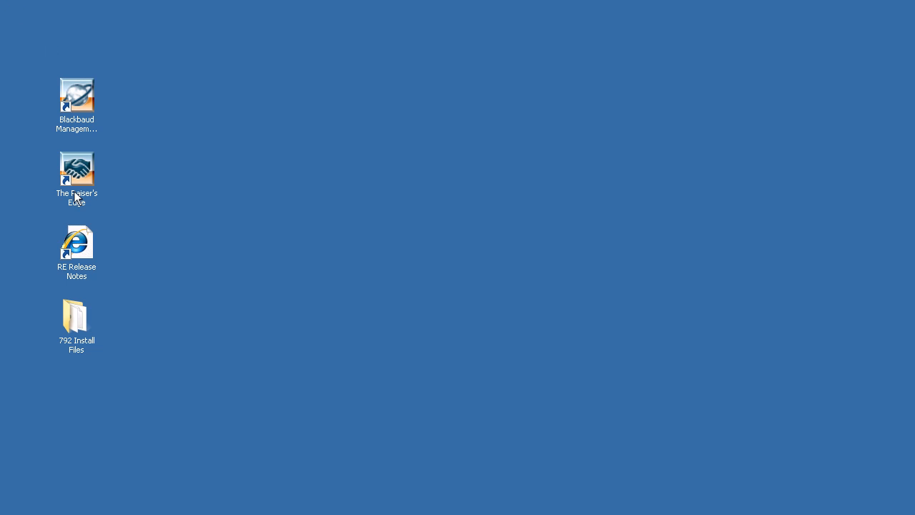
Open the 792 Install Files folder on the desktop.
click(76, 318)
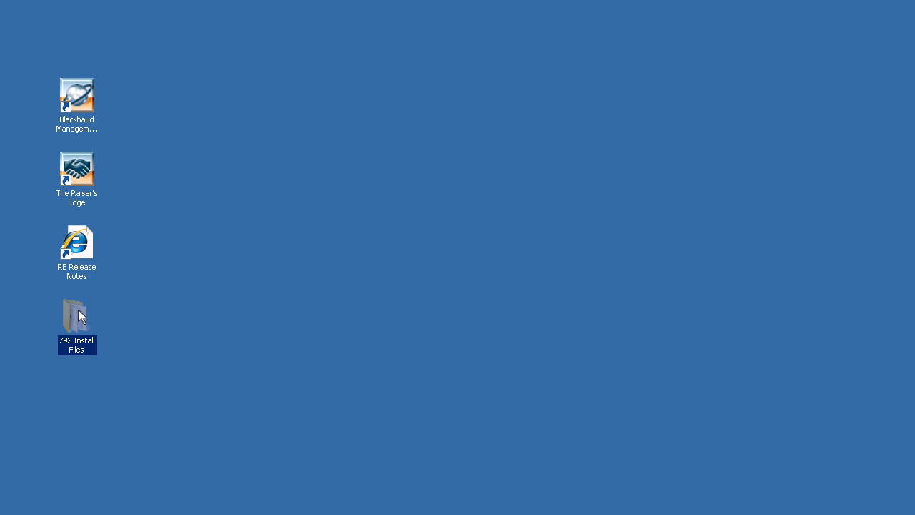
double_click(76, 313)
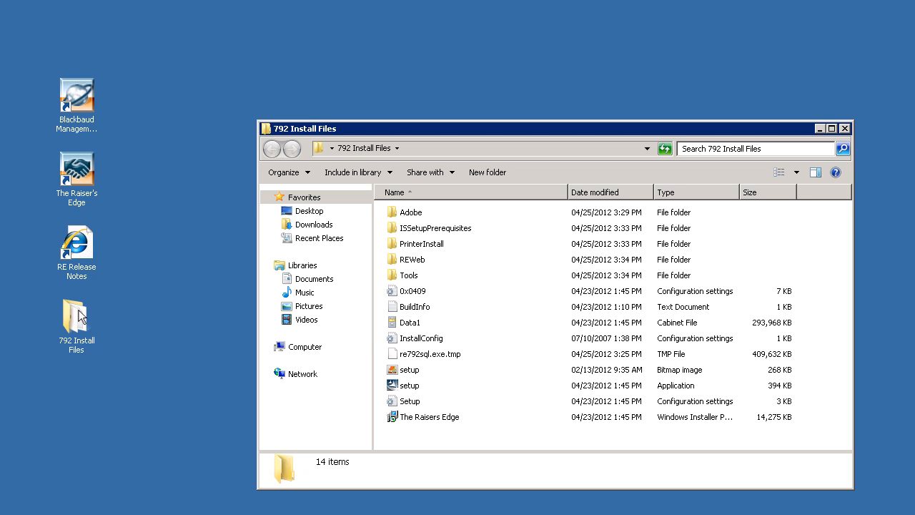
mouse_move(406, 371)
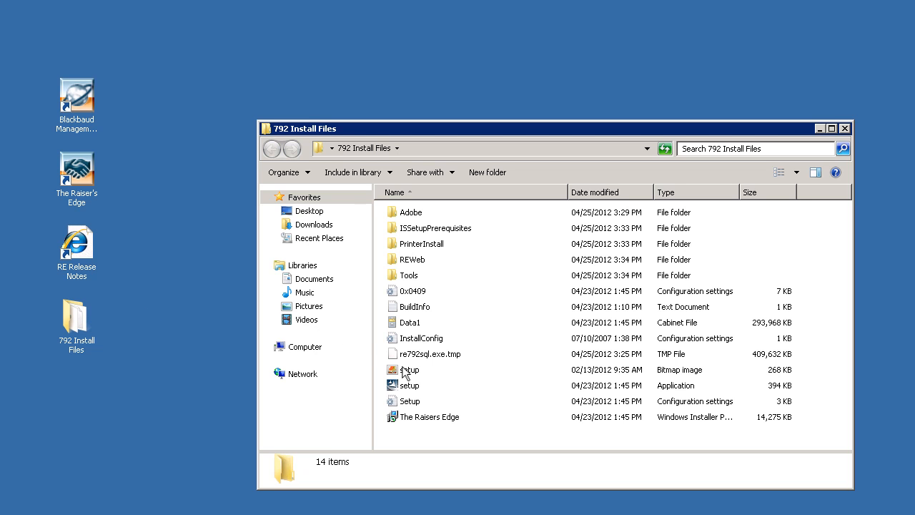
Launch setup and install the SQL Server Verification requirement to reach the 7.92 upgrade page.
double_click(409, 384)
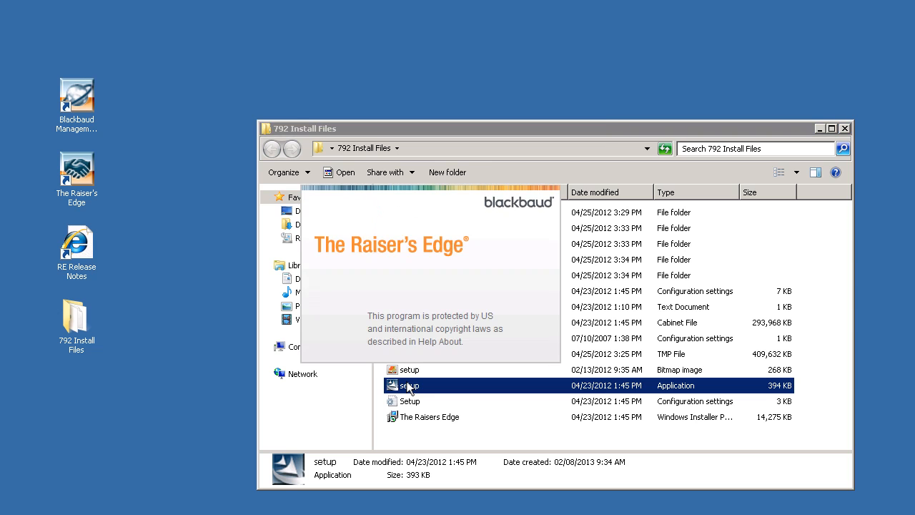
double_click(407, 385)
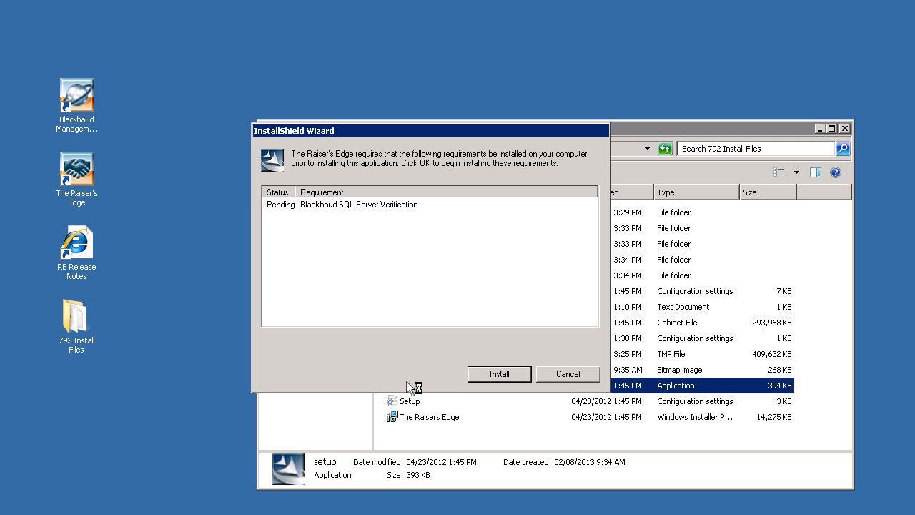
mouse_move(477, 383)
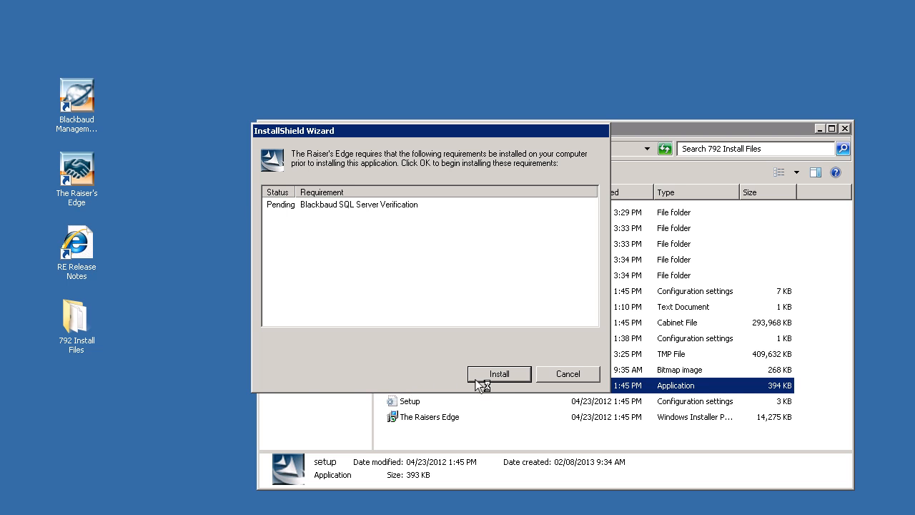
click(499, 374)
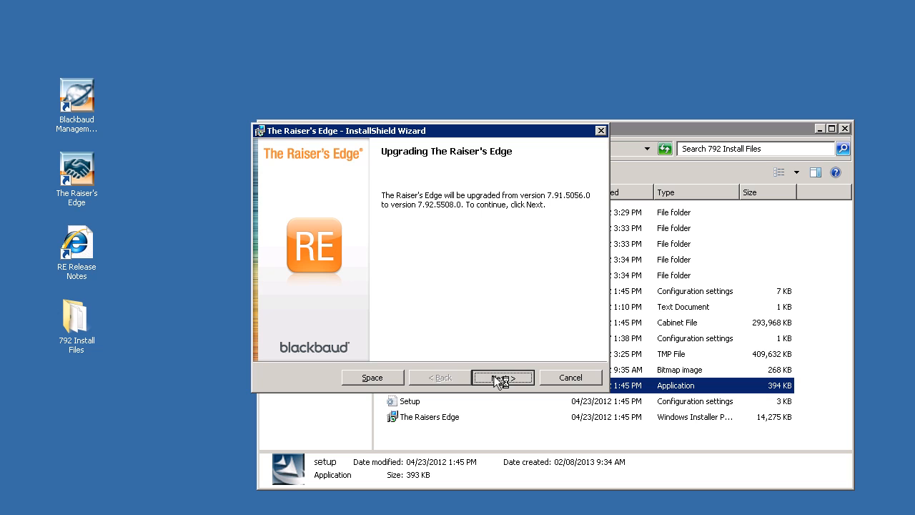
Run the upgrade from 7.91.5056.0 to 7.92.5508.0 and finish the wizard.
click(502, 377)
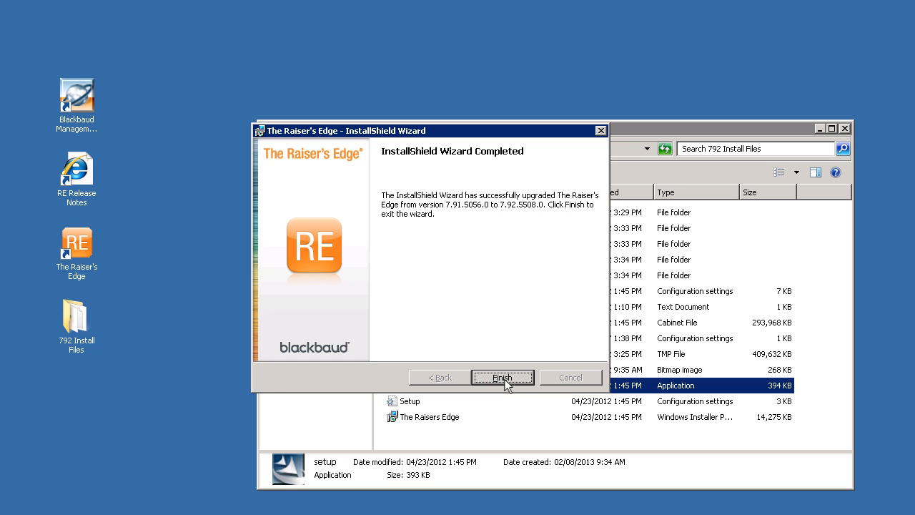
click(502, 377)
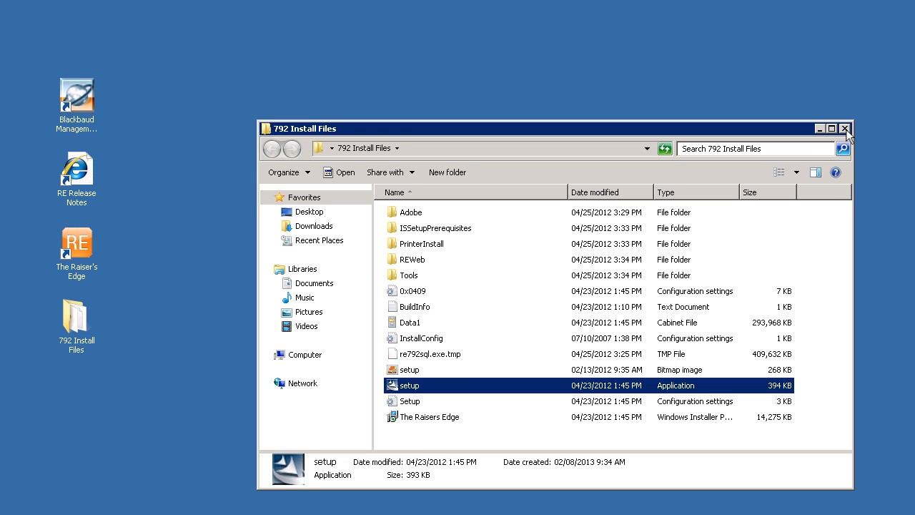
Close the install files folder and start The Raiser's Edge from its desktop shortcut.
click(845, 126)
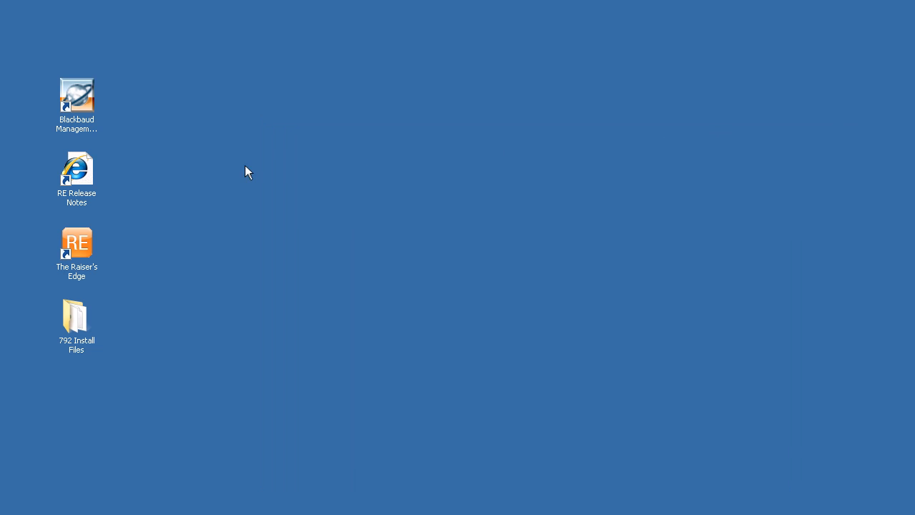
mouse_move(77, 254)
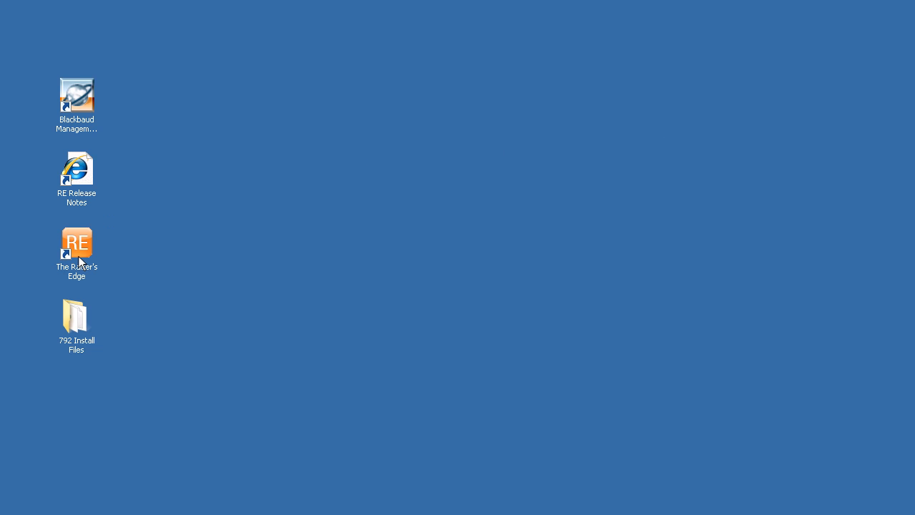
click(77, 244)
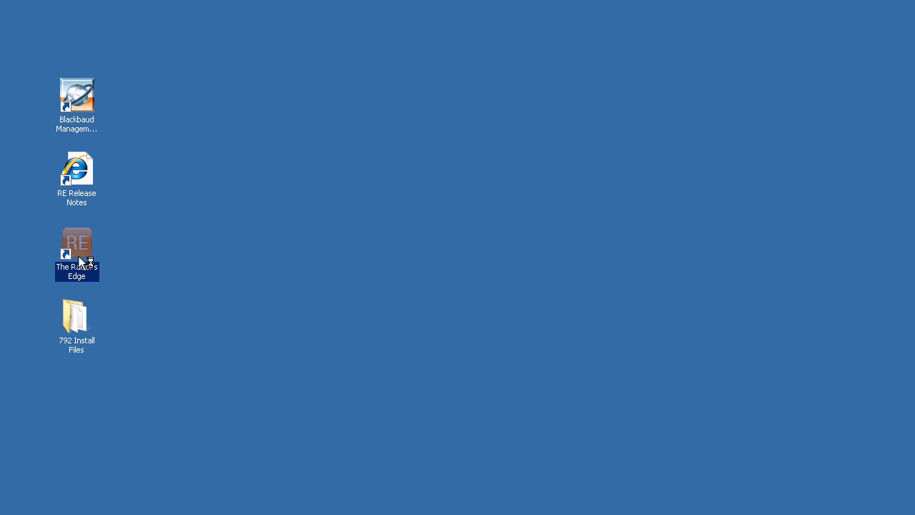
double_click(76, 244)
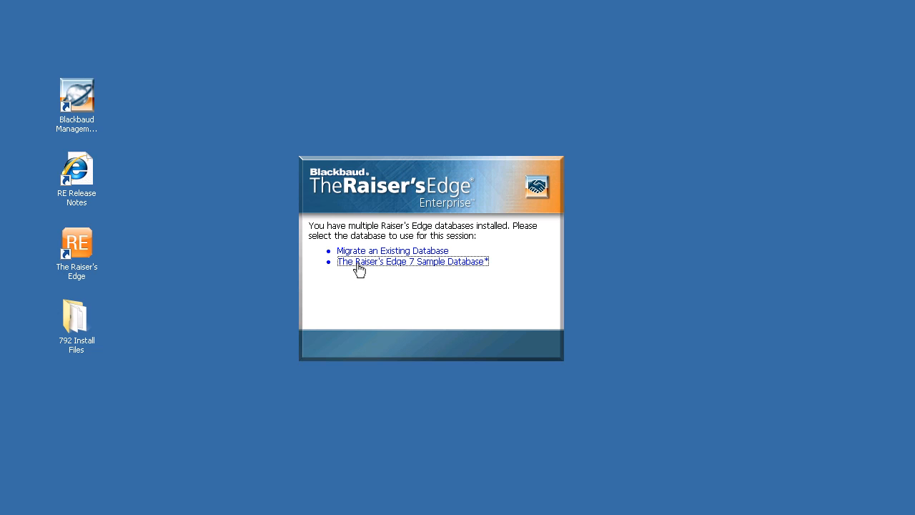
Choose The Raiser's Edge 7 Sample Database for this session.
click(414, 262)
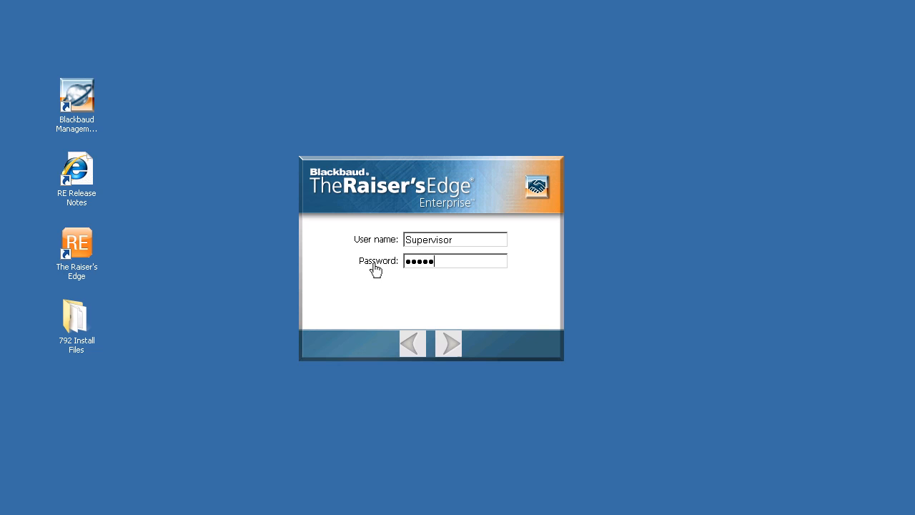
mouse_move(449, 345)
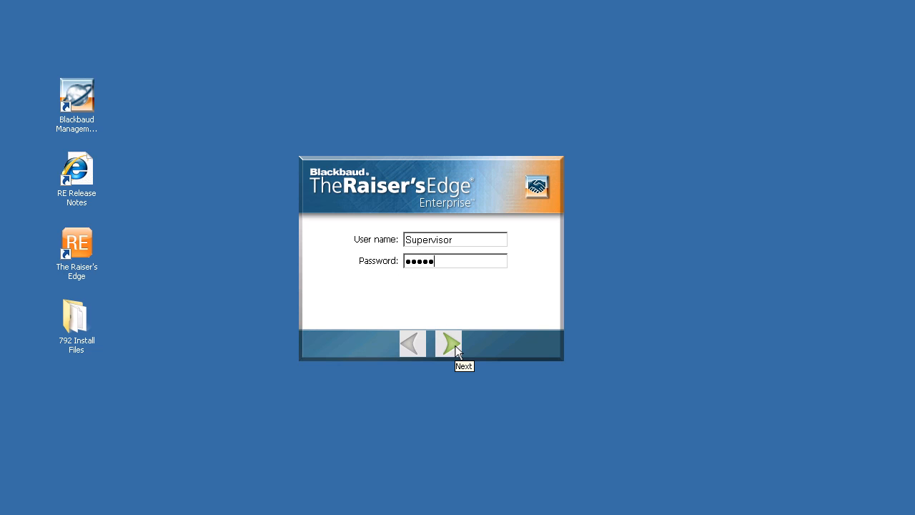
Submit the Supervisor login and accept the database update to open Sample Data.
click(447, 344)
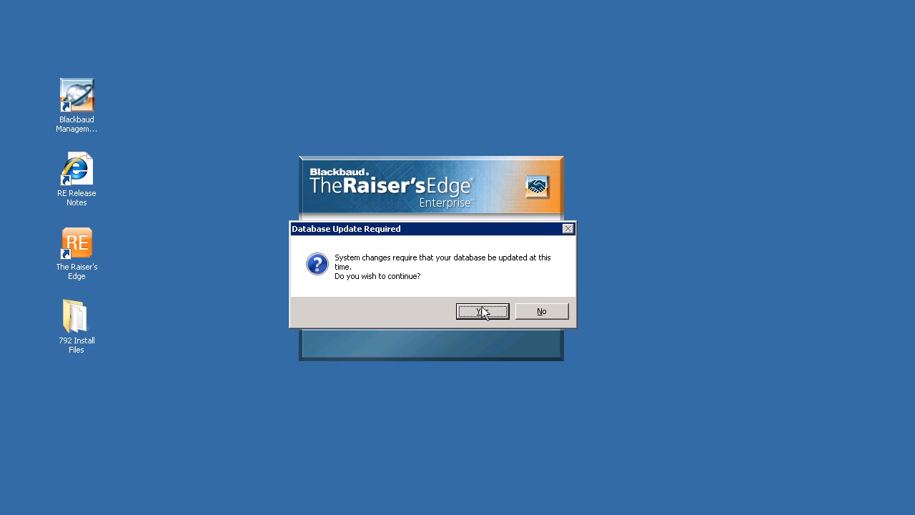
click(482, 311)
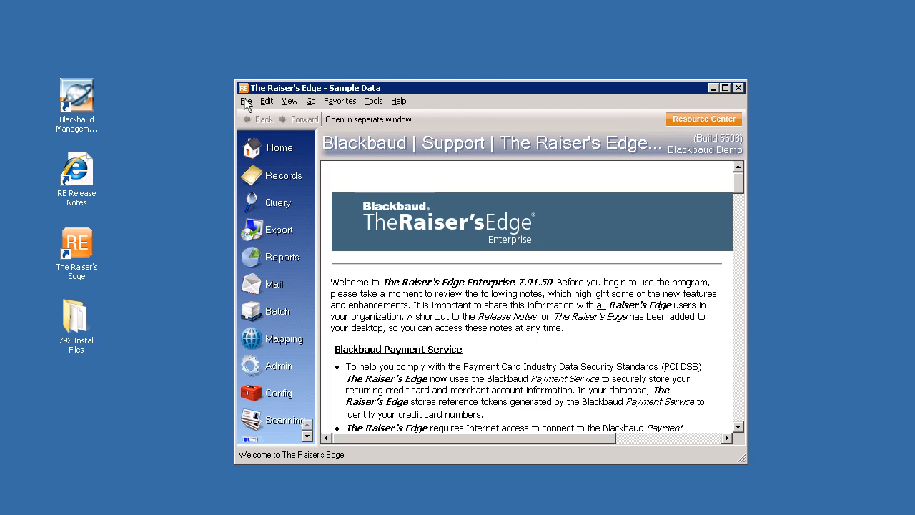
Open the File menu to exit and sign out.
click(246, 100)
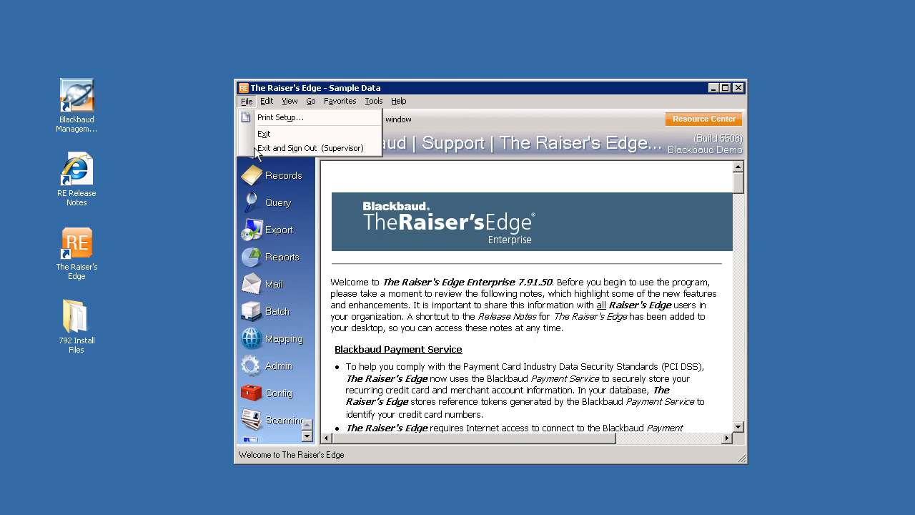
mouse_move(309, 148)
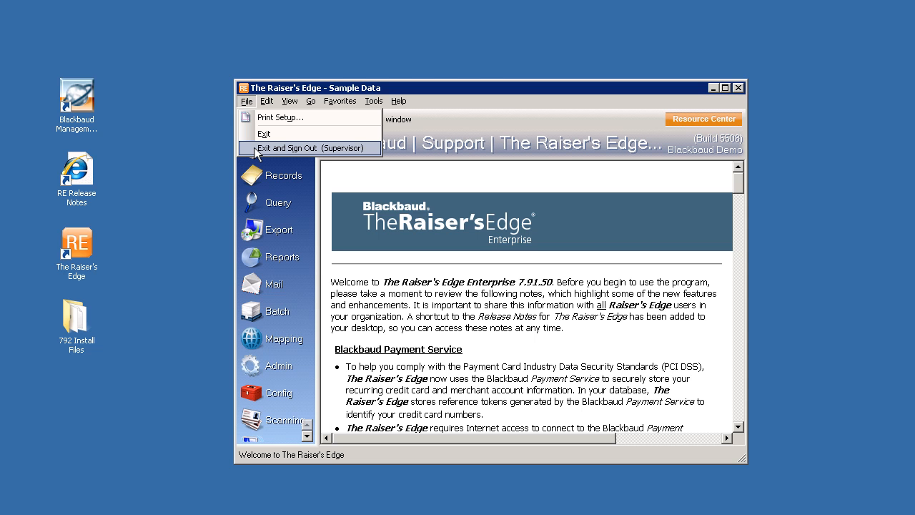